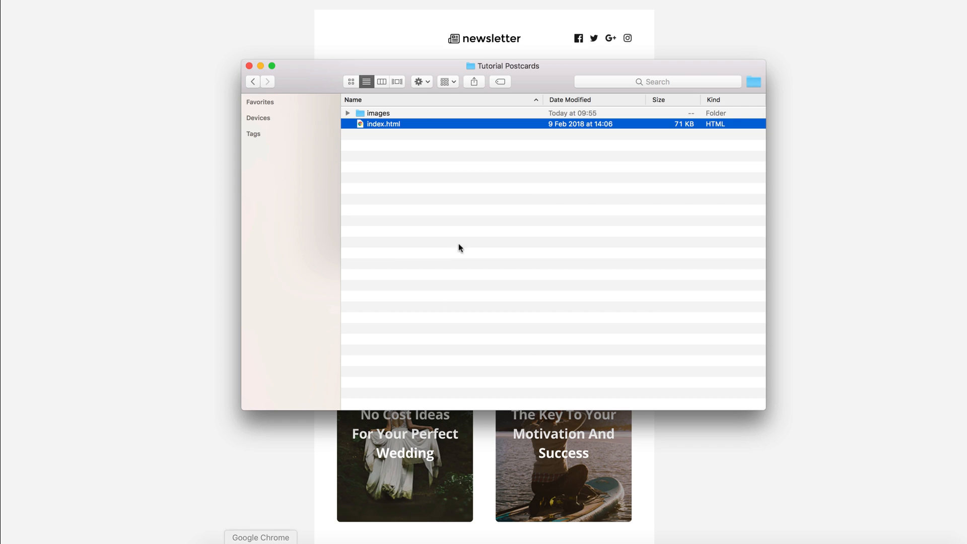
Open index.html from the Tutorial Postcards folder in Sublime Text
right_click(385, 124)
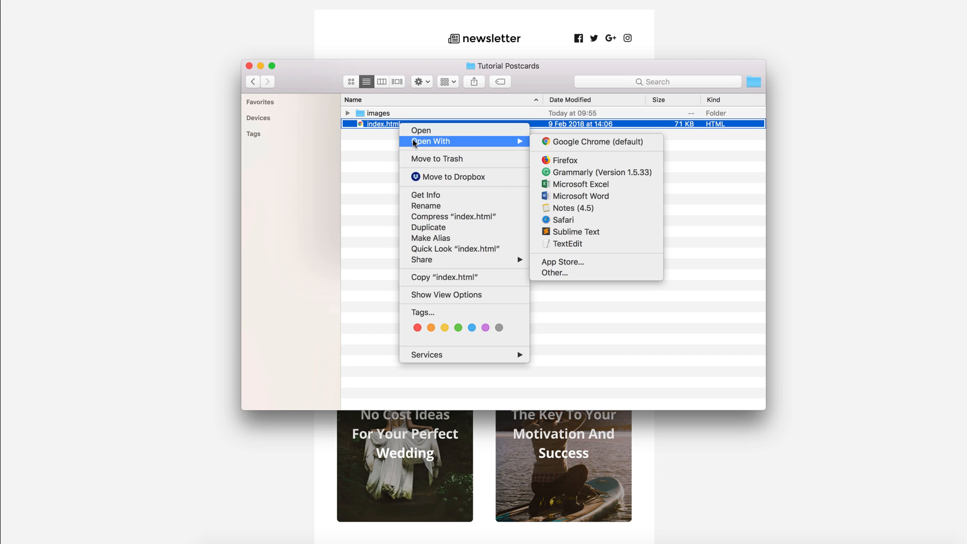
left_click(575, 232)
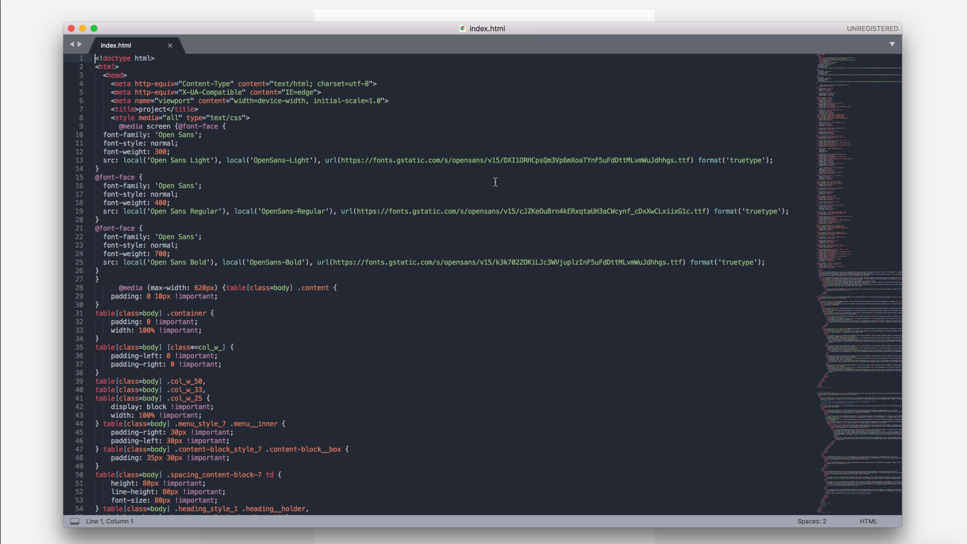
mouse_move(385, 271)
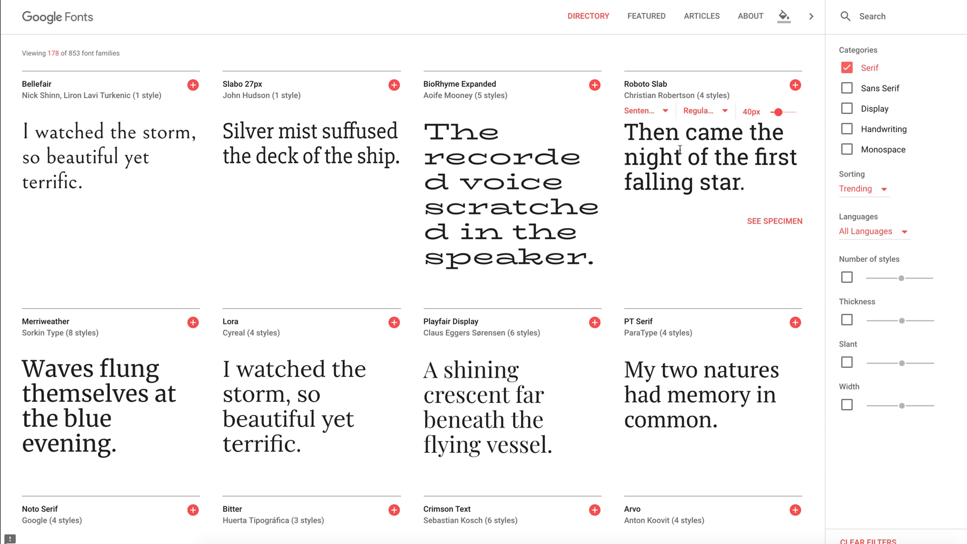
mouse_move(658, 89)
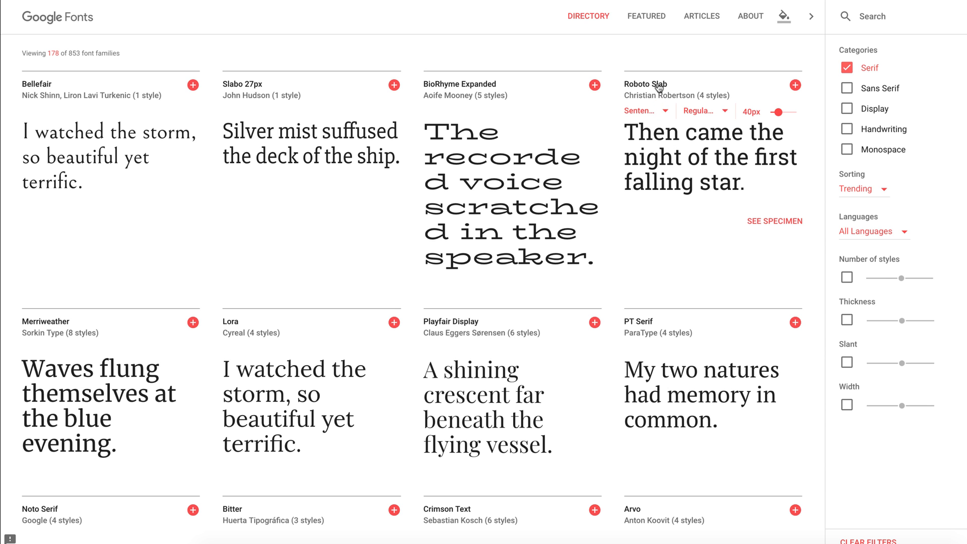
Select Roboto Slab from its Google Fonts specimen page
left_click(774, 221)
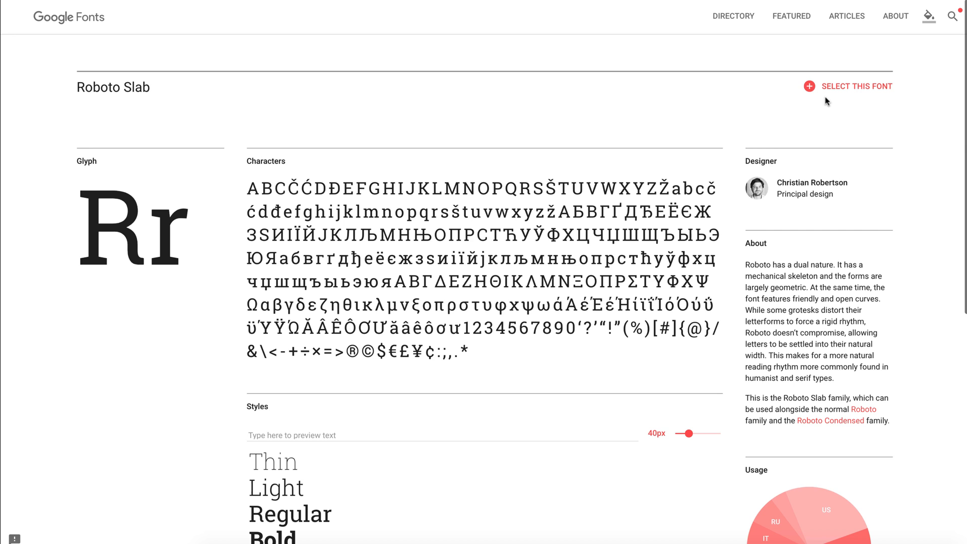
left_click(808, 86)
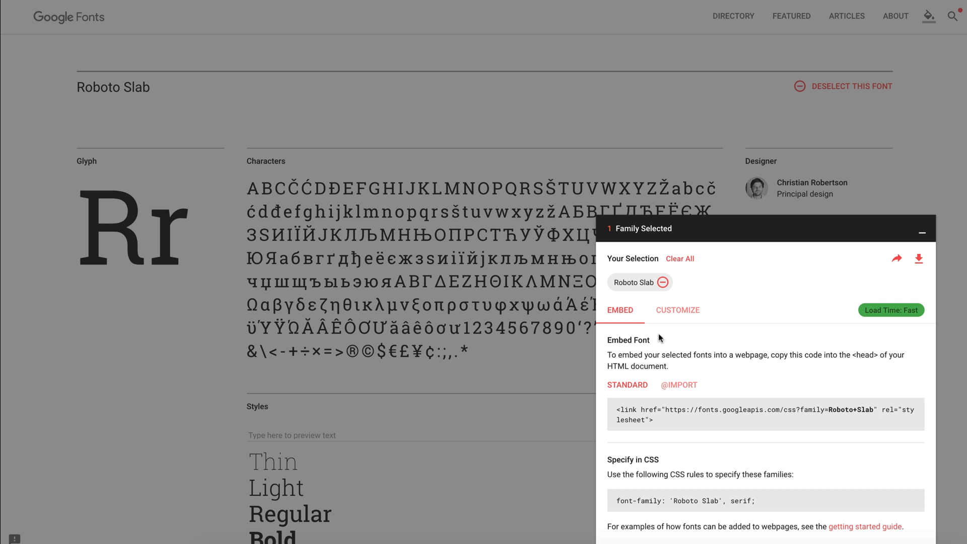
Add the 300, 400 and 700 weights to the Roboto Slab embed link
left_click(677, 310)
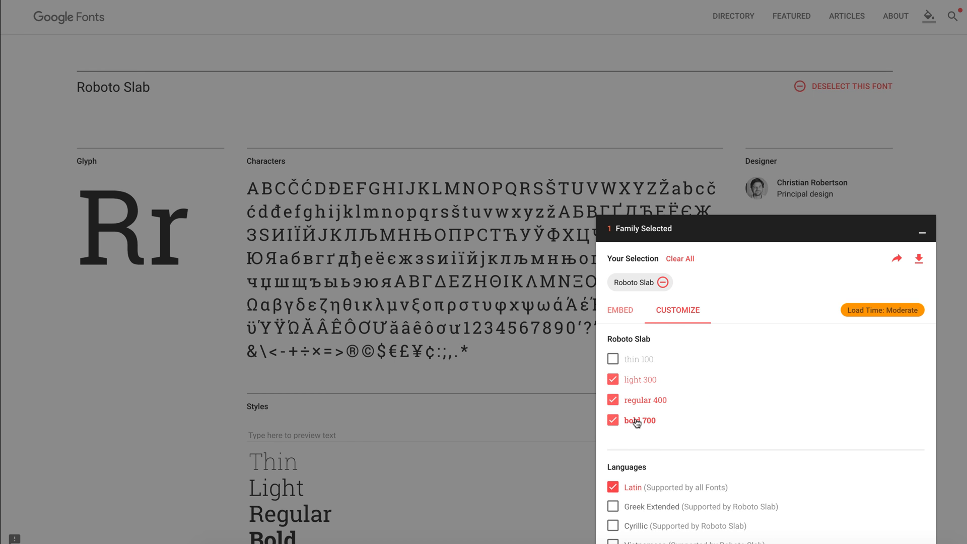
left_click(619, 310)
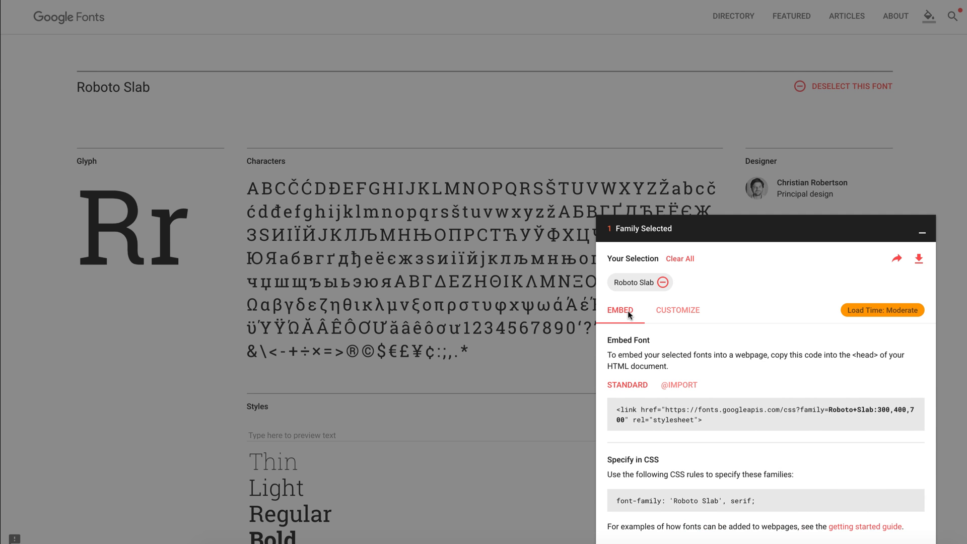
mouse_move(655, 376)
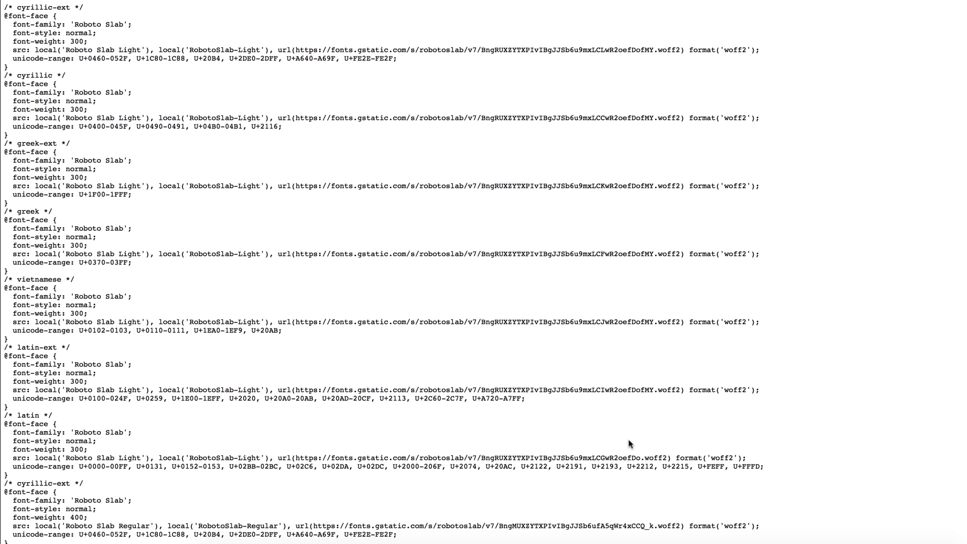
mouse_move(433, 344)
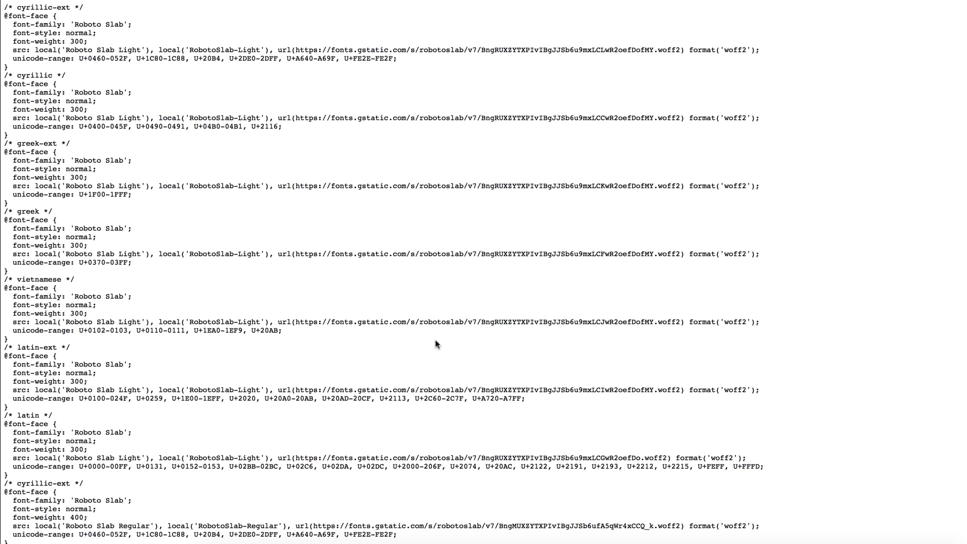
scroll("down", 3)
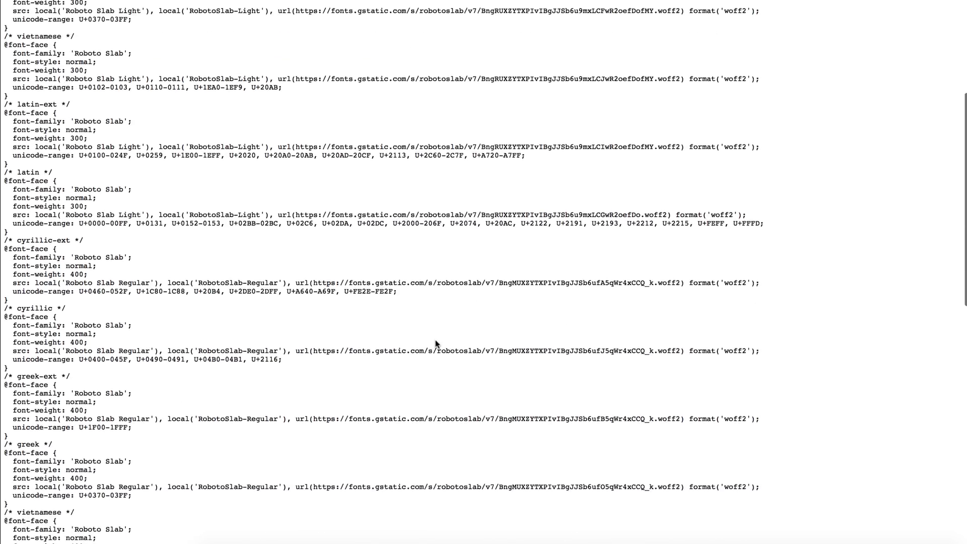
scroll("down", 3)
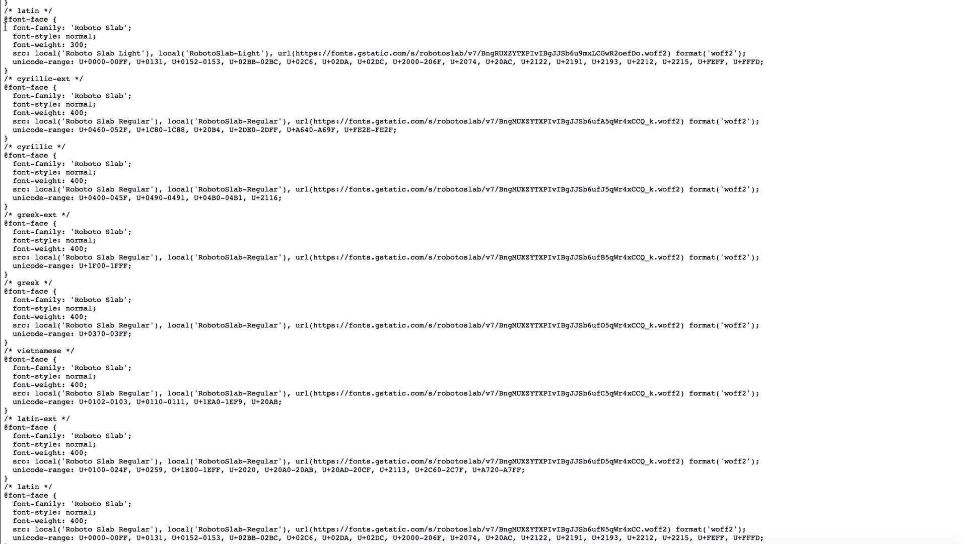
left_click_drag(12, 27, 765, 61)
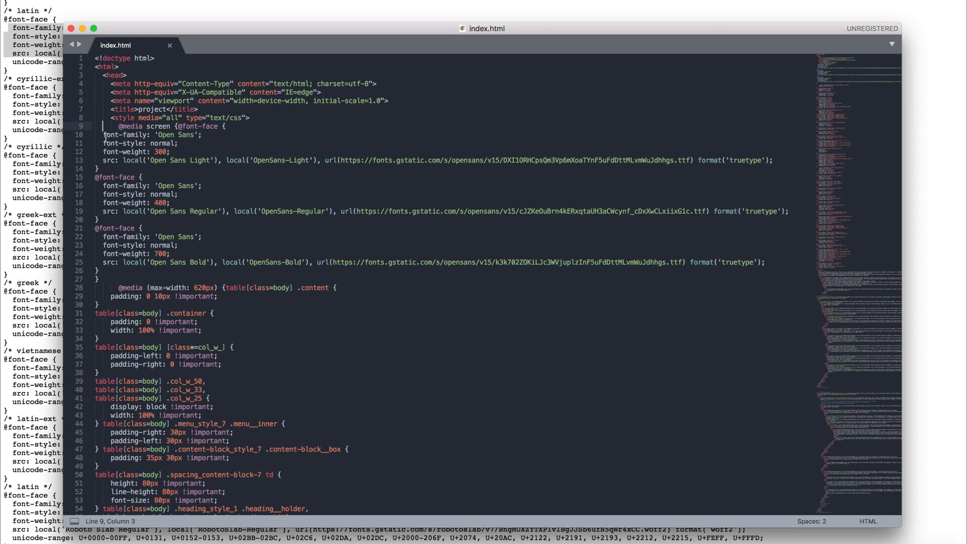
left_click_drag(103, 135, 772, 160)
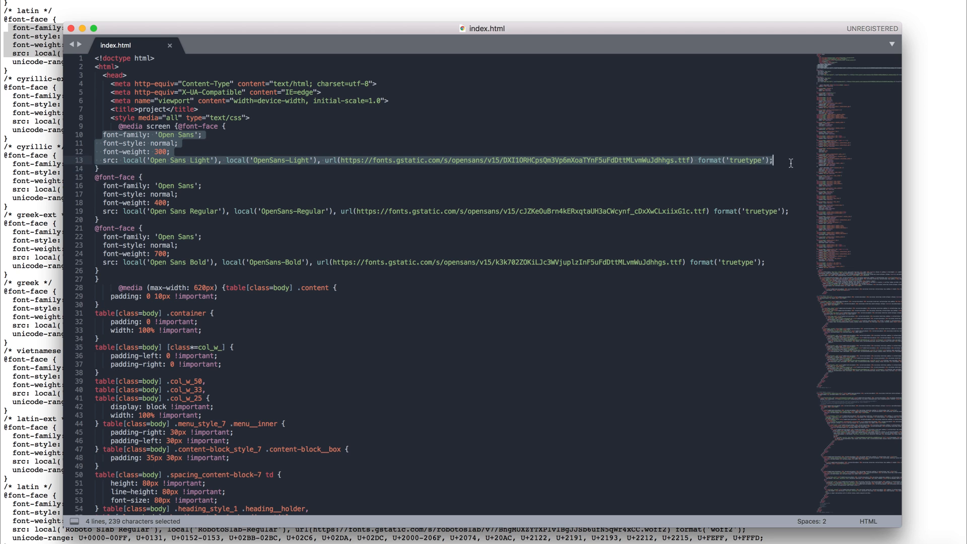
type("Roboto Slab")
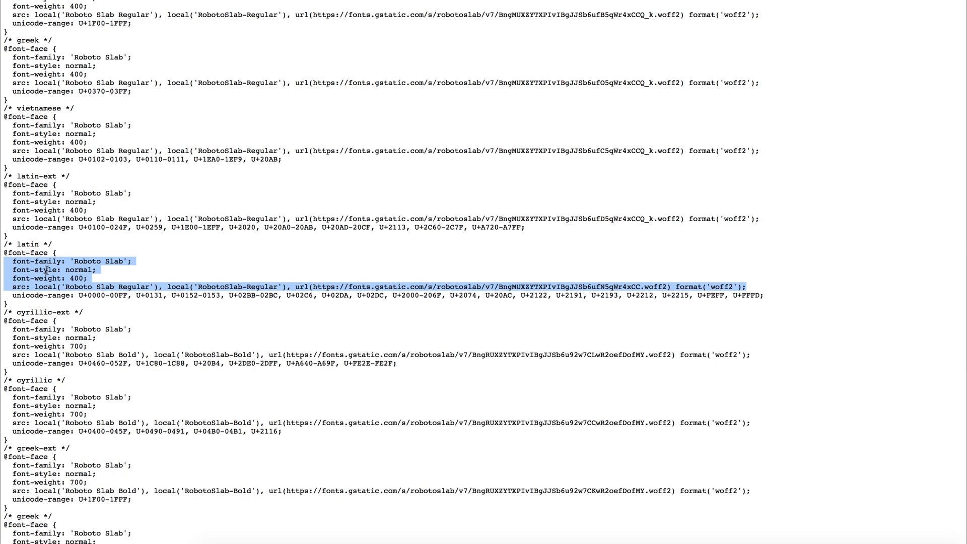
scroll("down", 3)
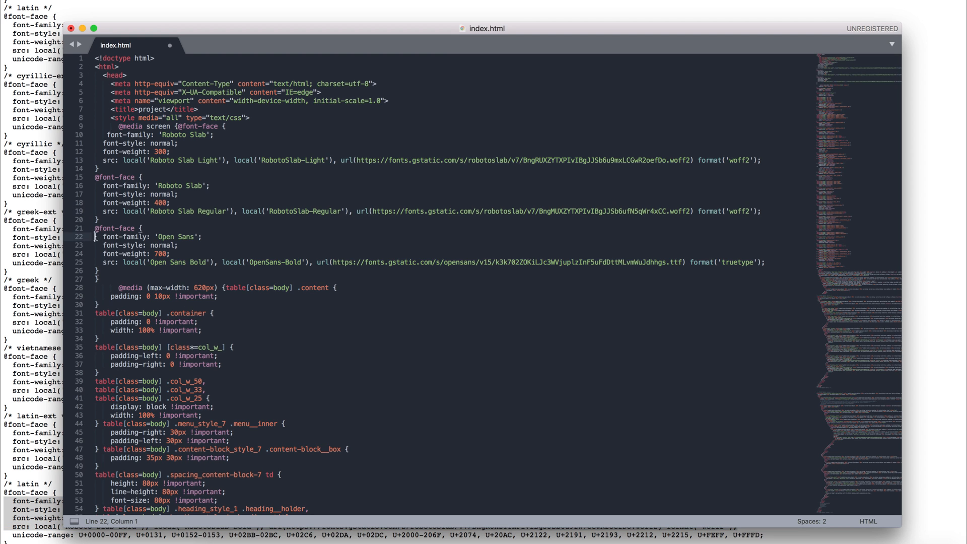
left_click_drag(96, 236, 767, 262)
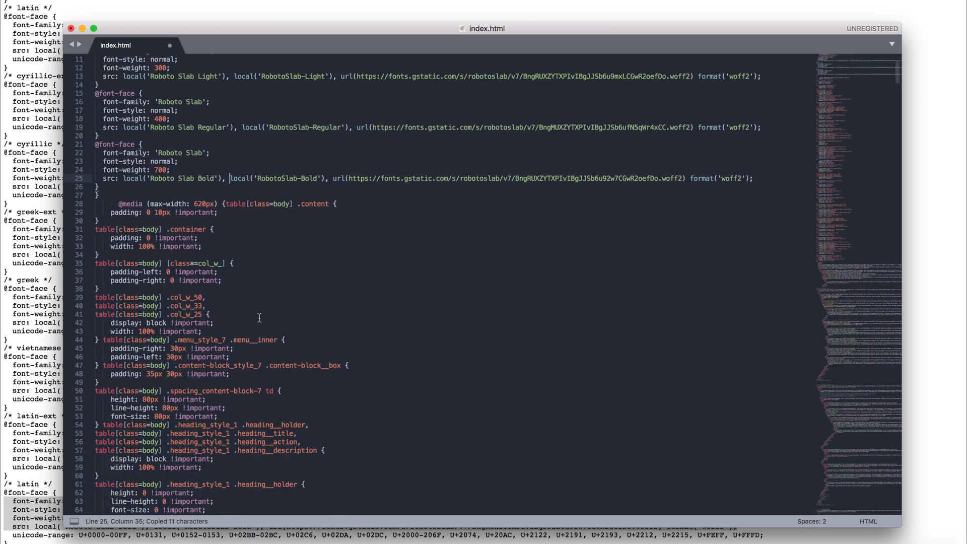
scroll("down", 3)
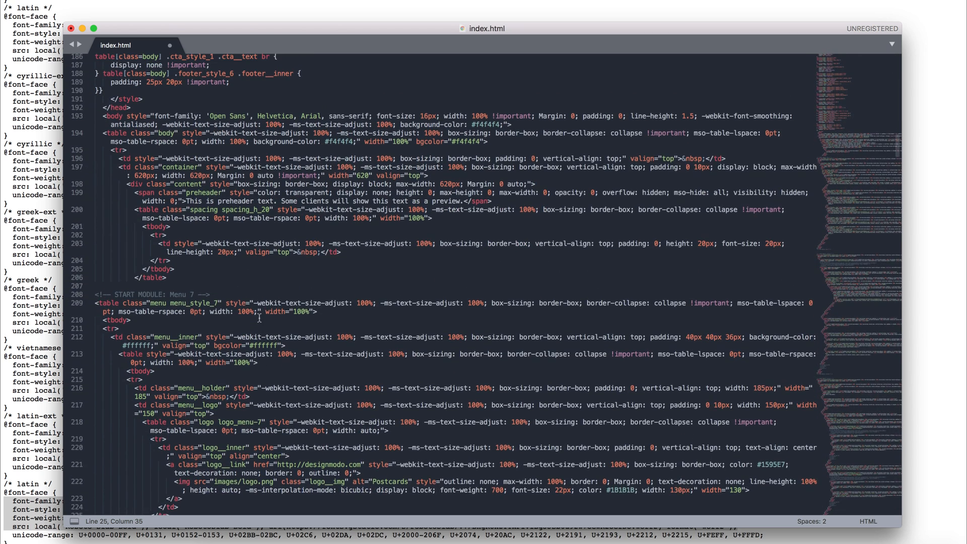
double_click(226, 115)
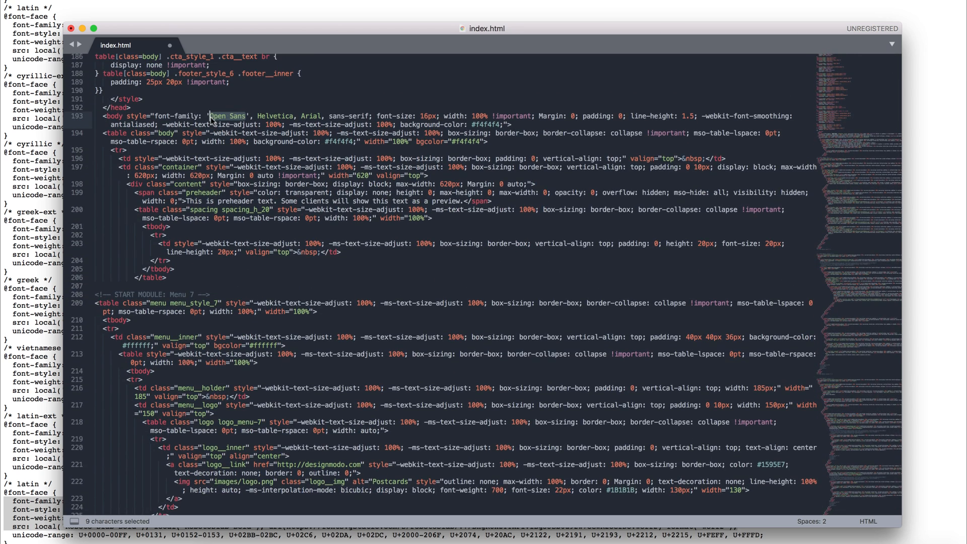
mouse_move(238, 271)
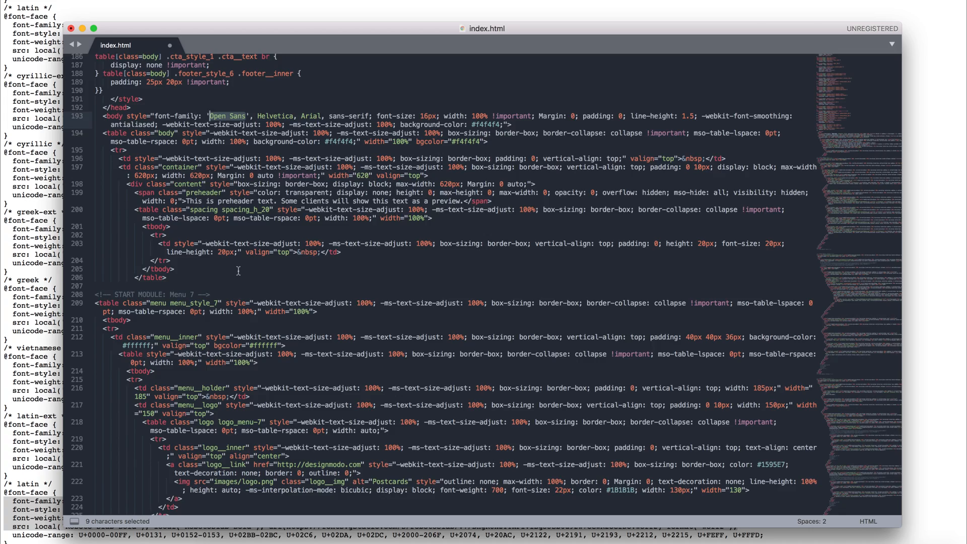
scroll("down", 3)
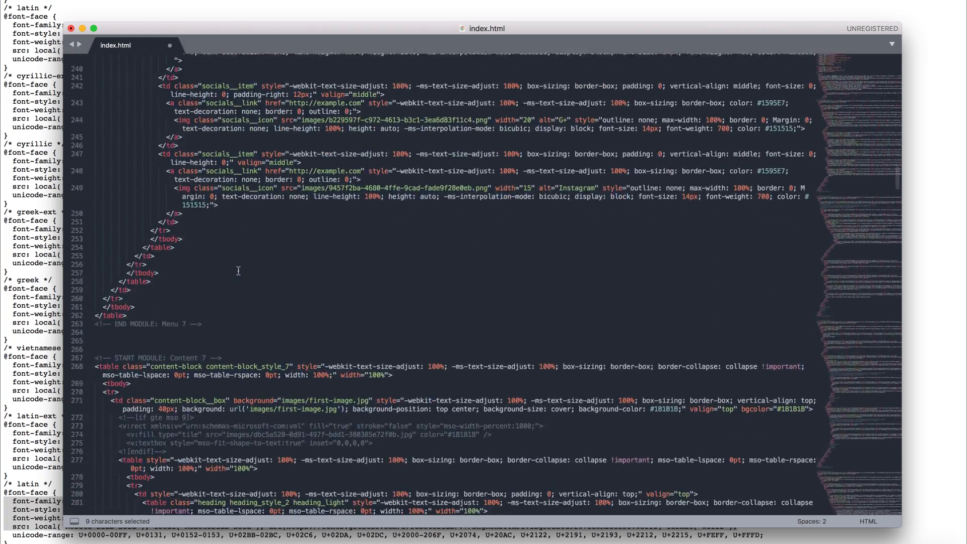
scroll("down", 3)
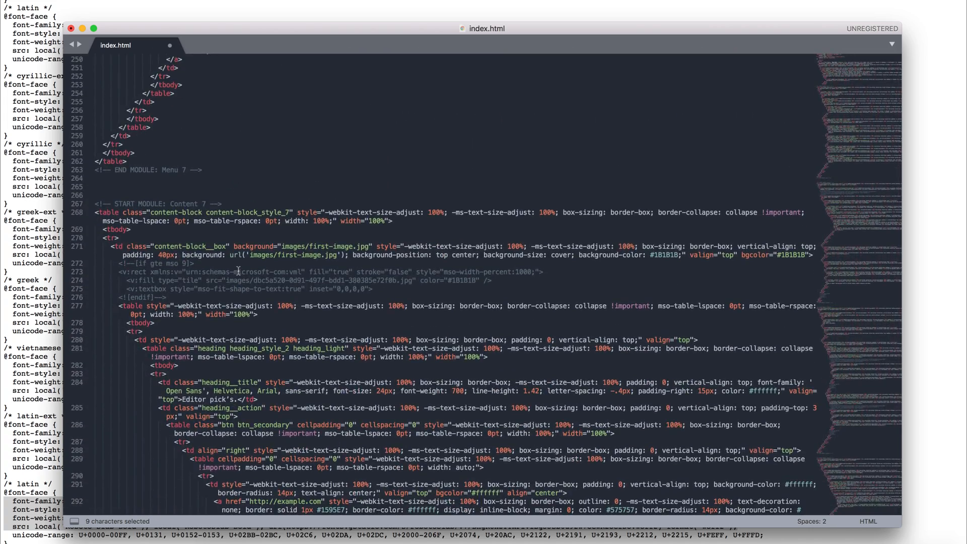
scroll("down", 3)
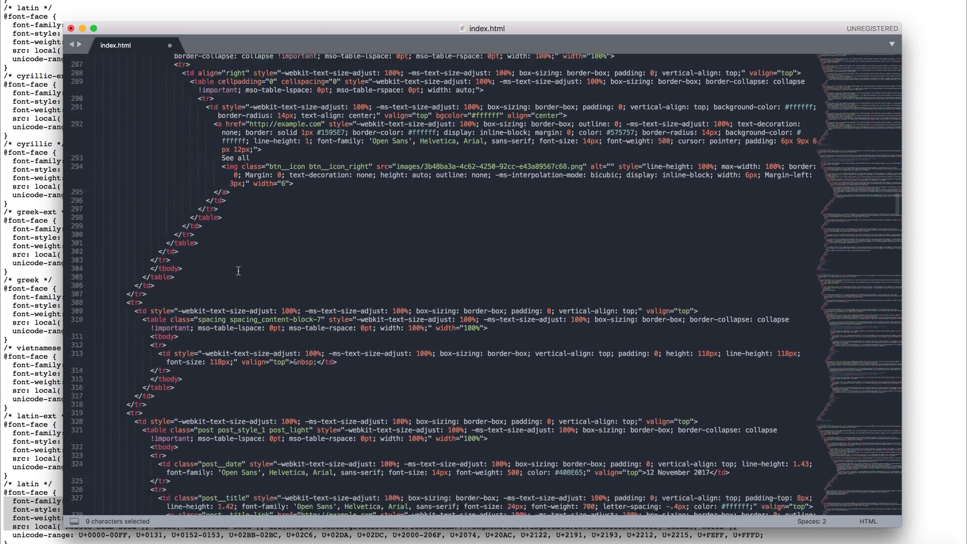
scroll("down", 3)
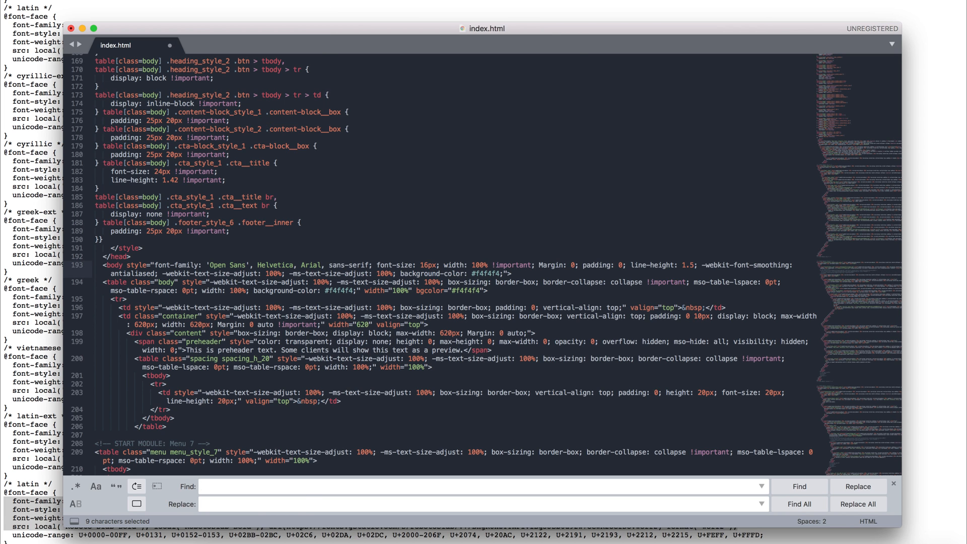
Find 'Open Sans' and Replace All with 'Roboto Slab' in index.html
left_click(290, 487)
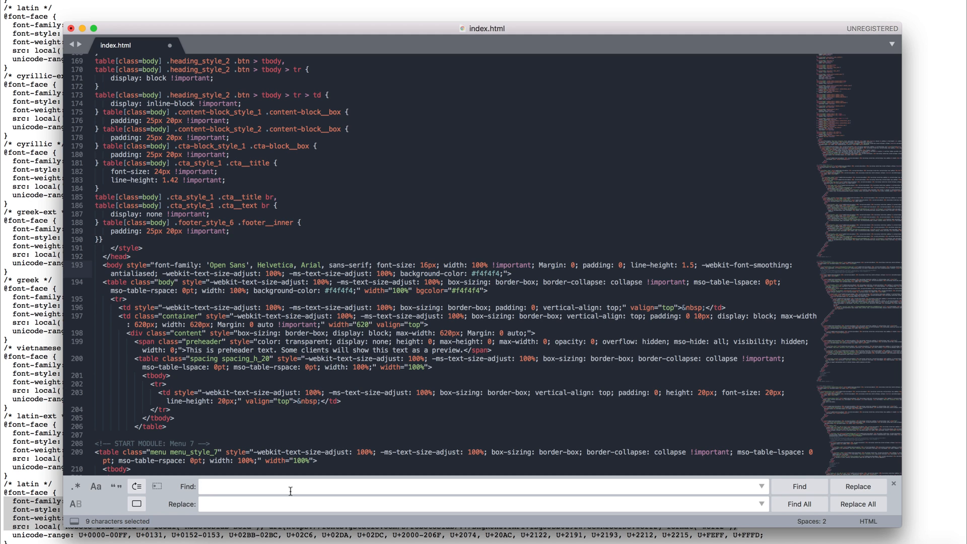
type("Open Sa")
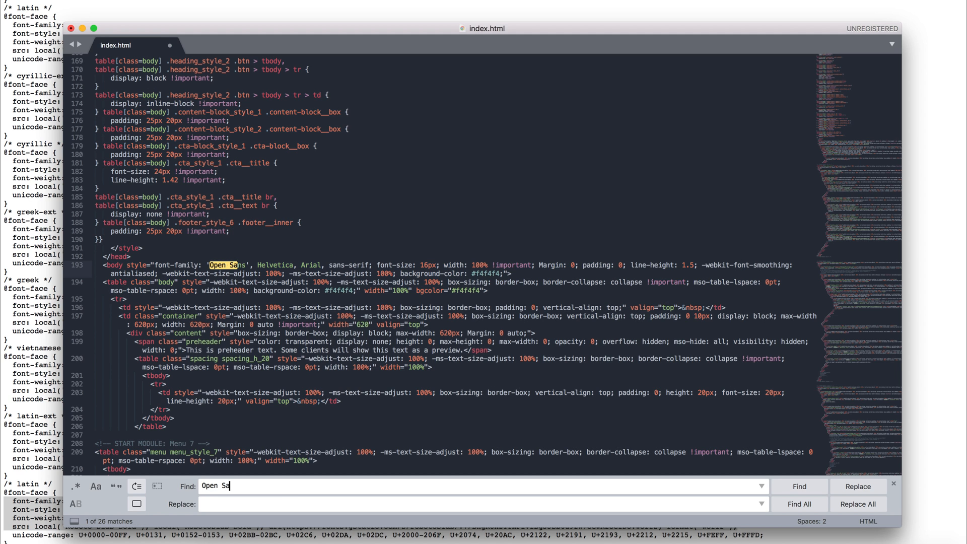
type("ns")
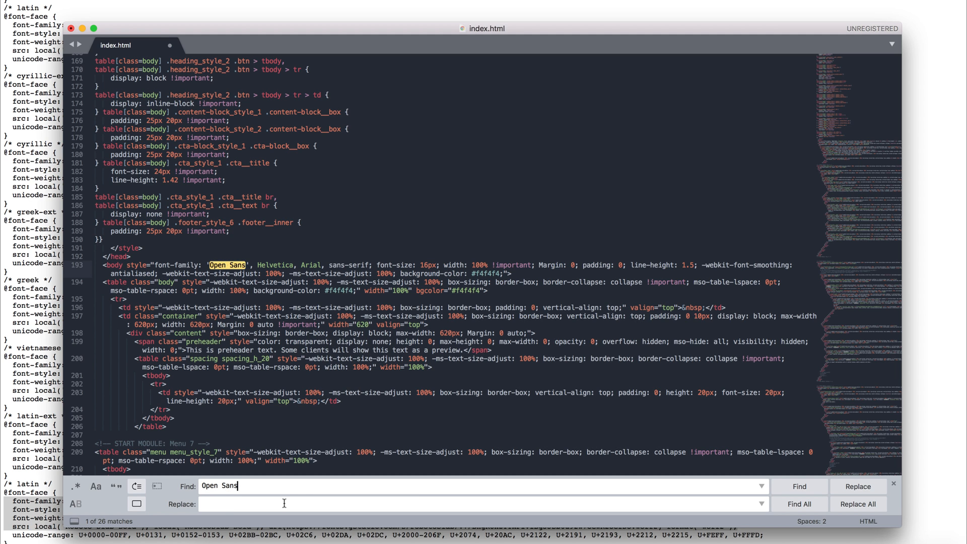
type("Roboto Slab")
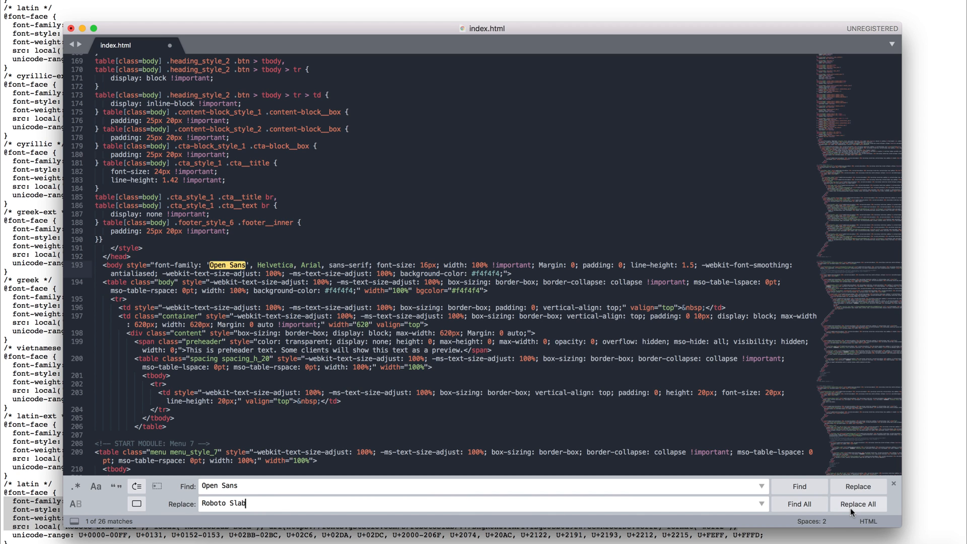
left_click(857, 504)
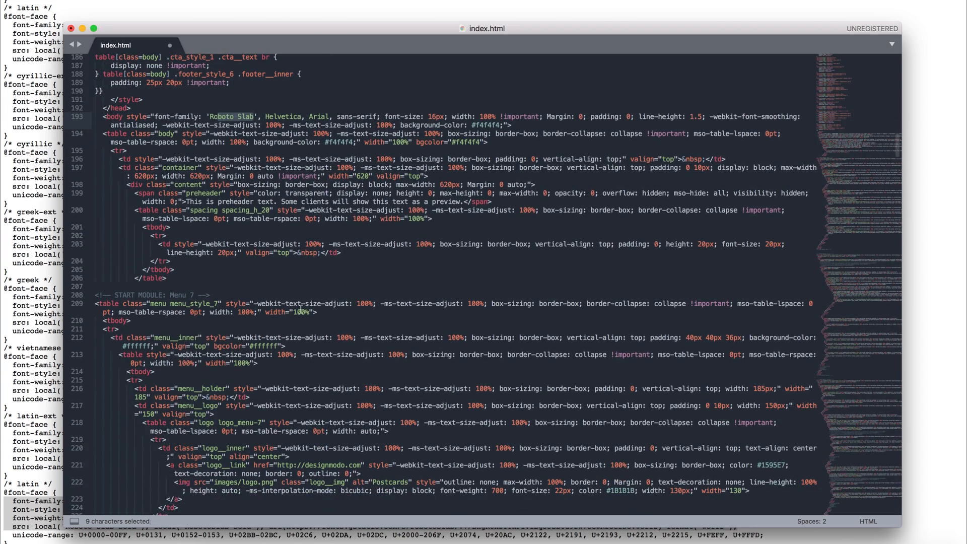
scroll("down", 3)
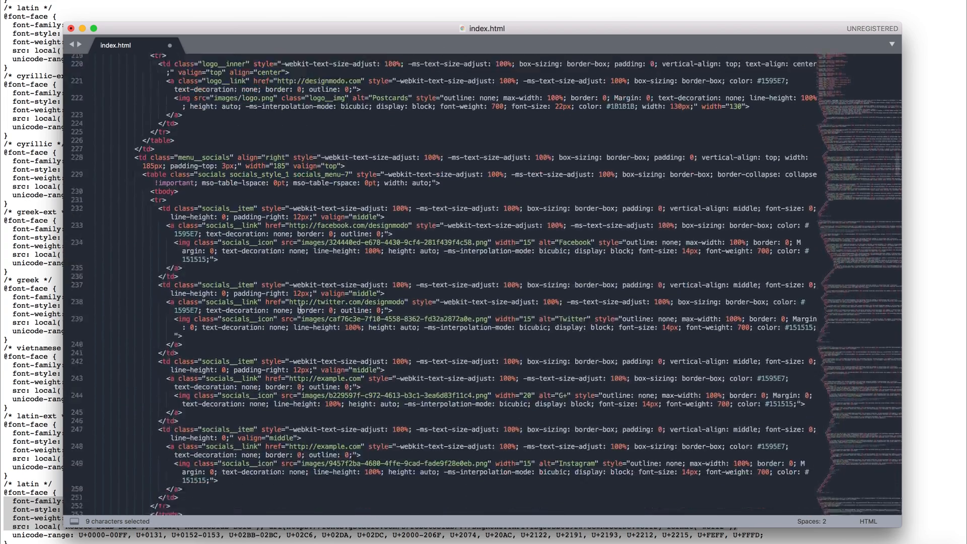
scroll("down", 3)
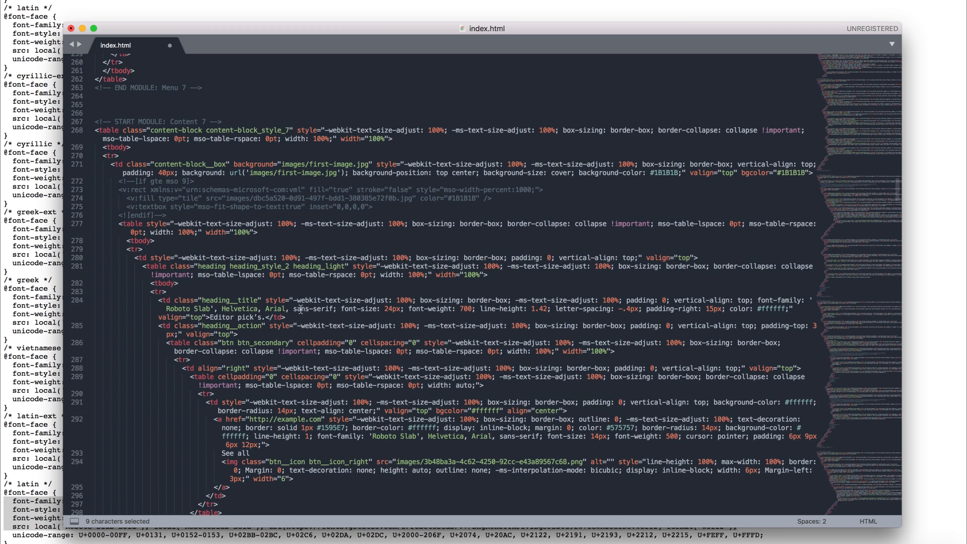
mouse_move(247, 352)
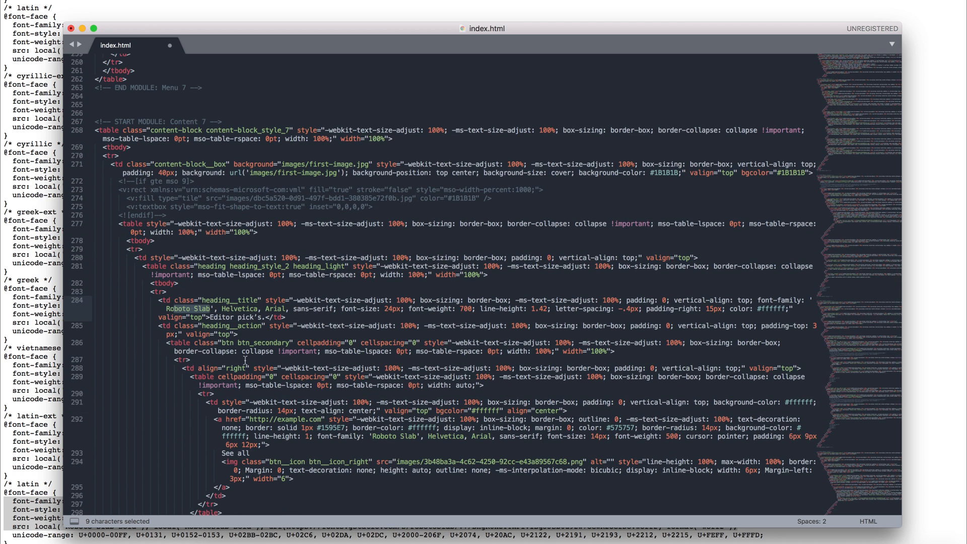
double_click(393, 437)
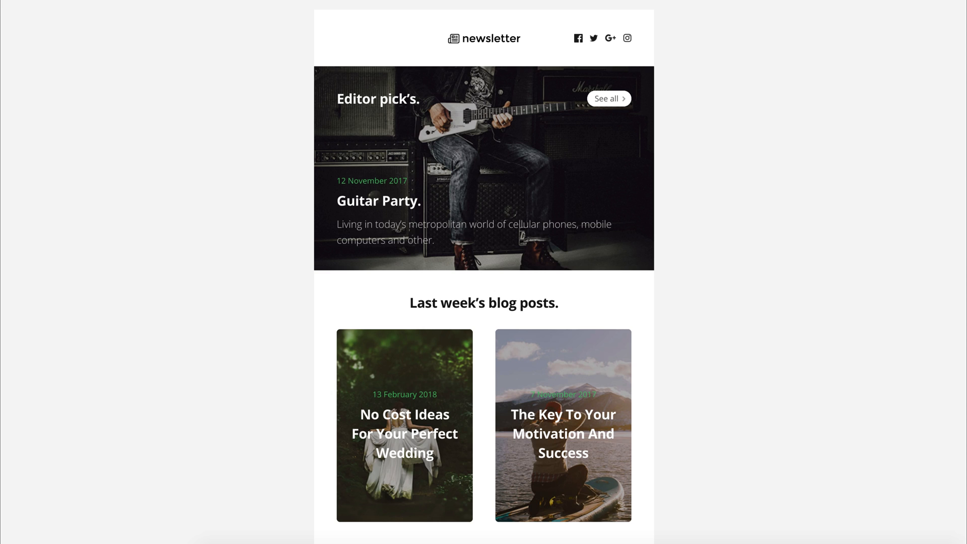
mouse_move(781, 125)
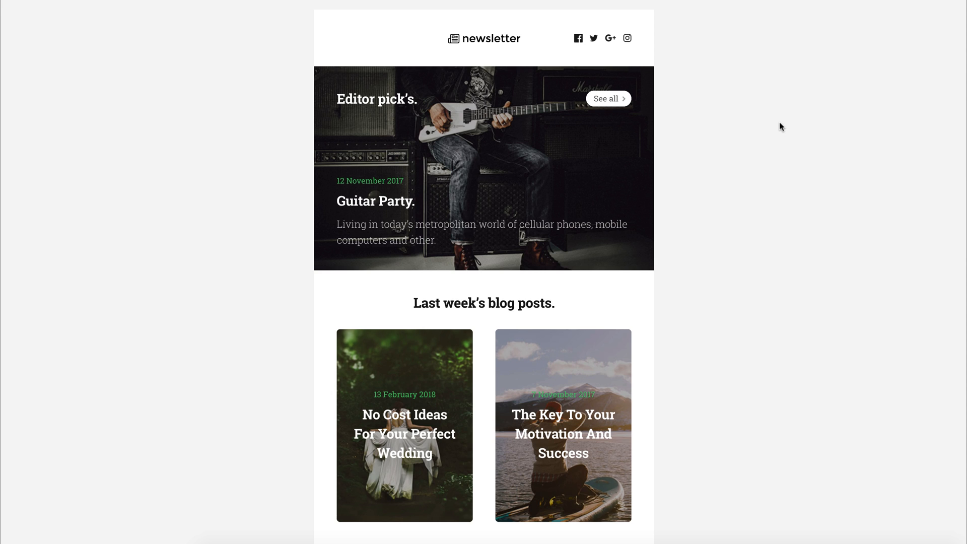
Scroll through the newsletter preview to check the Roboto Slab text
scroll("down", 3)
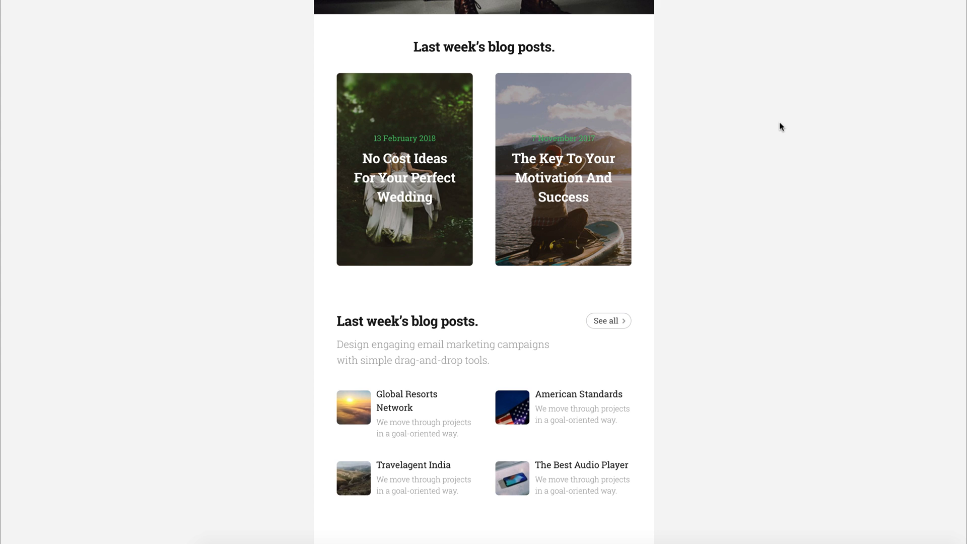
scroll("down", 3)
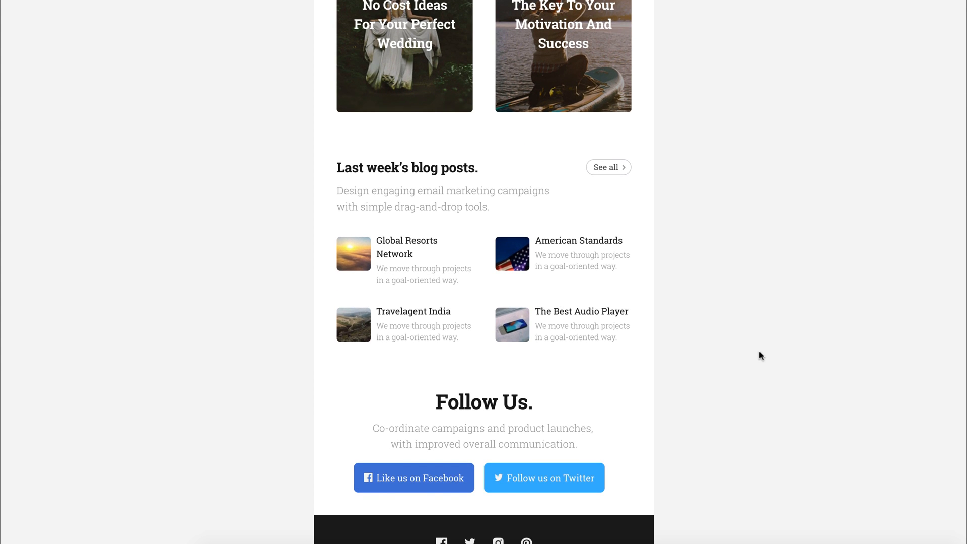
scroll("up", 3)
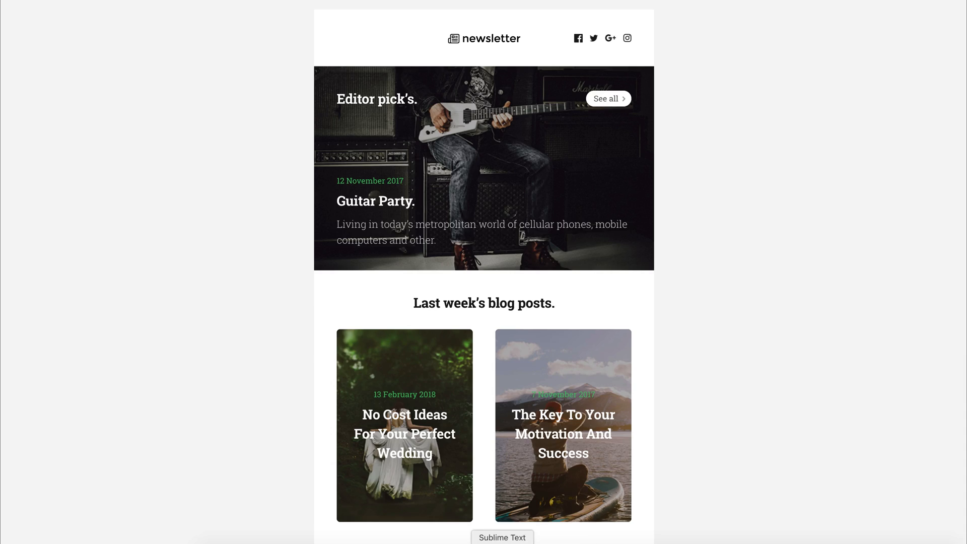
Return to Sublime Text and undo the Roboto Slab edits to restore Open Sans
left_click(503, 536)
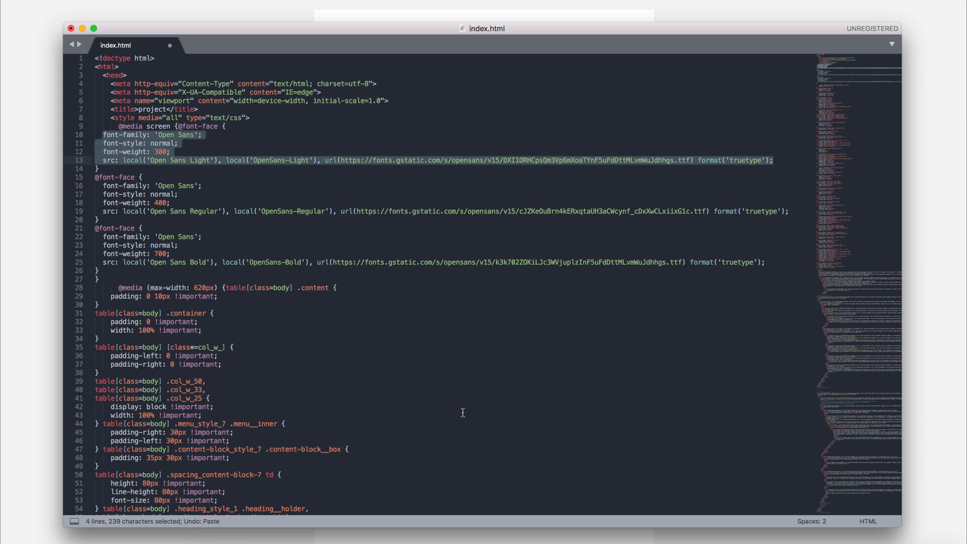
key("cmd+s")
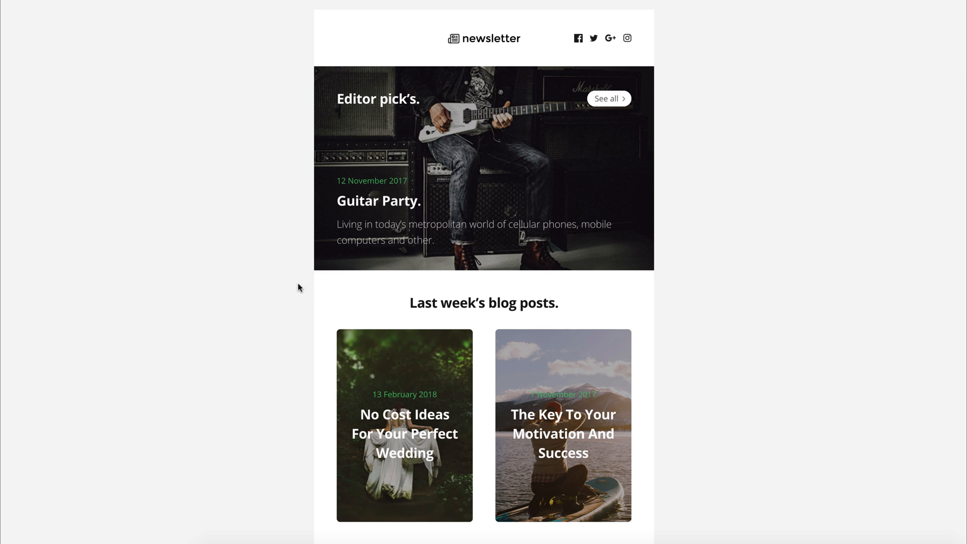
mouse_move(268, 292)
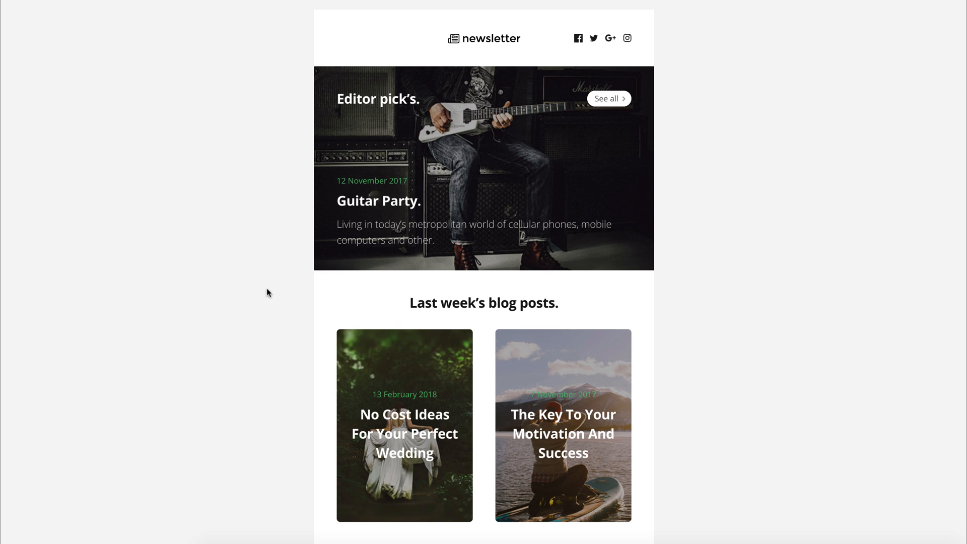